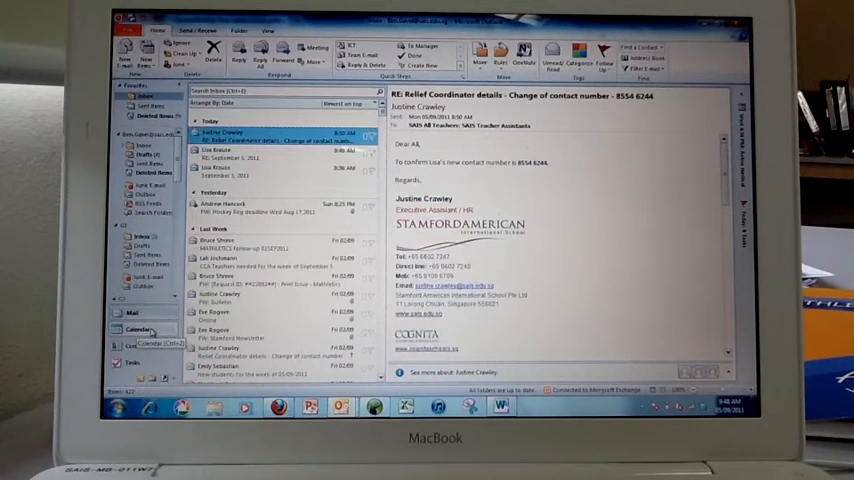
Switch to the calendar for the week of 4–10 September 2011 and show the View ribbon
{"action": "left_click", "coordinate": [136, 328]}
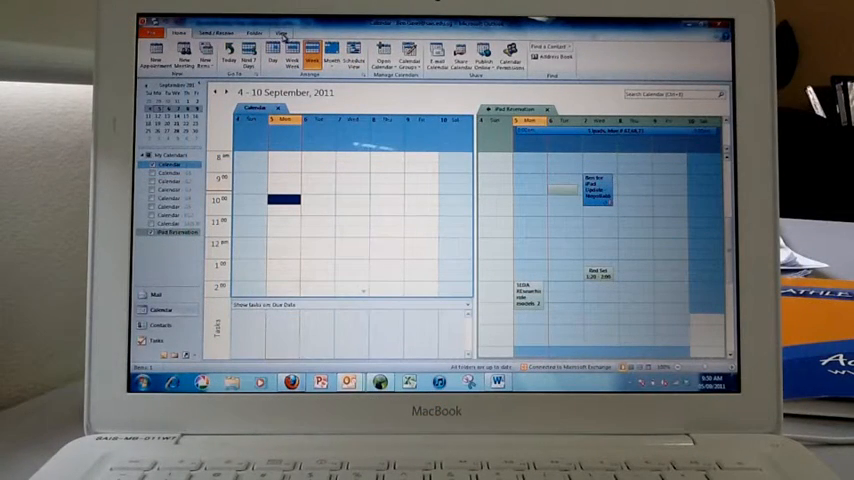
{"action": "left_click", "coordinate": [284, 32]}
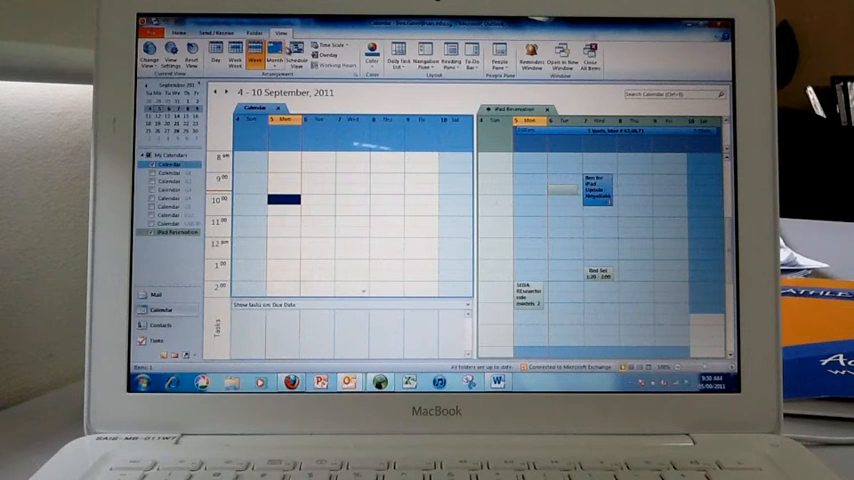